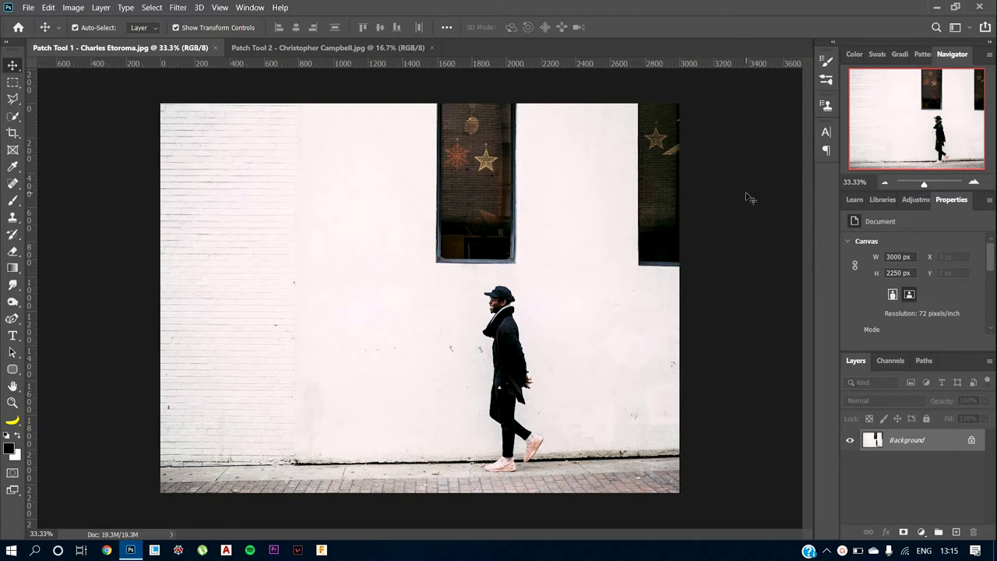
{"action": "mouse_move", "coordinate": [536, 275]}
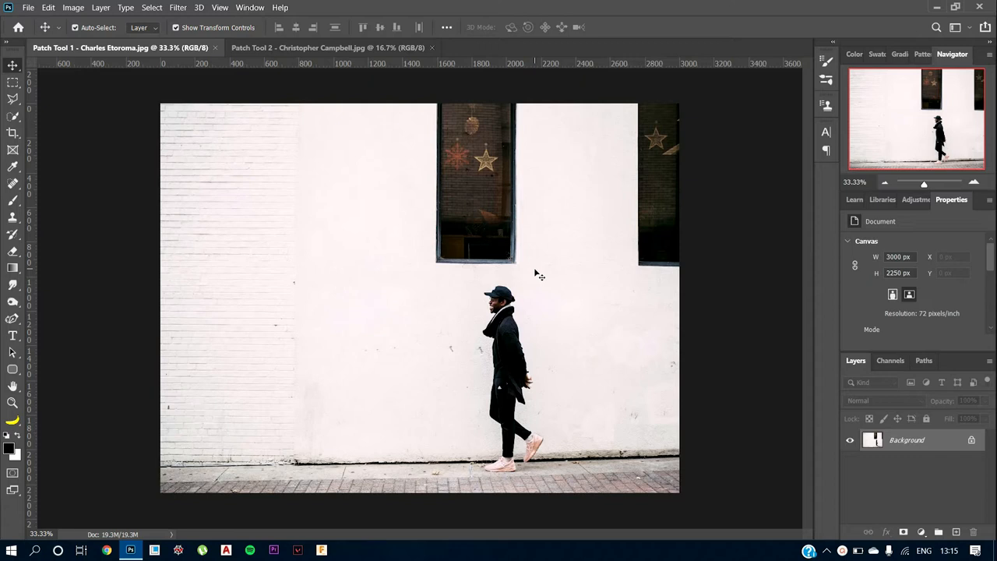
{"action": "mouse_move", "coordinate": [533, 285]}
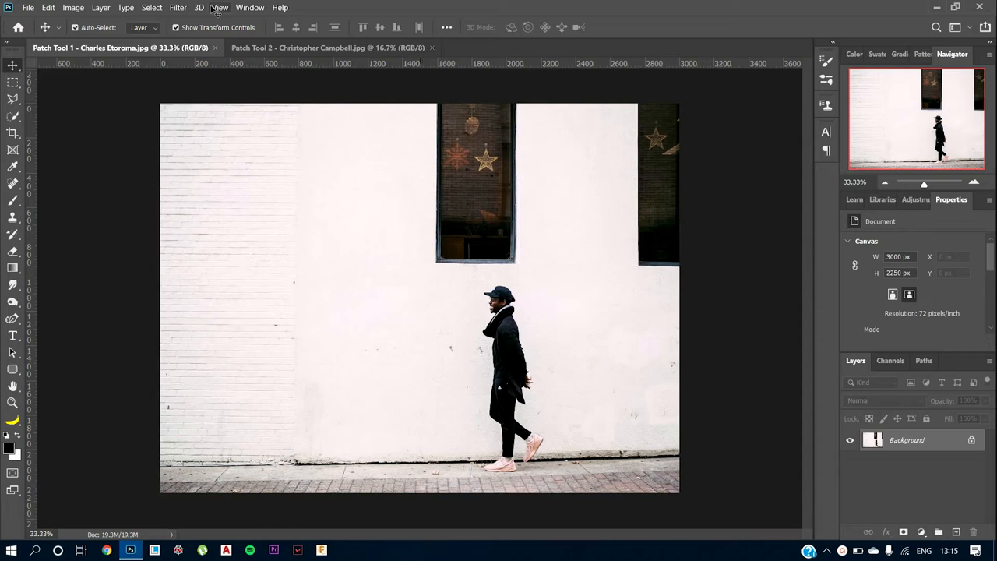
Return to the street photo and select the Patch Tool from the healing tools group
{"action": "left_click", "coordinate": [328, 47]}
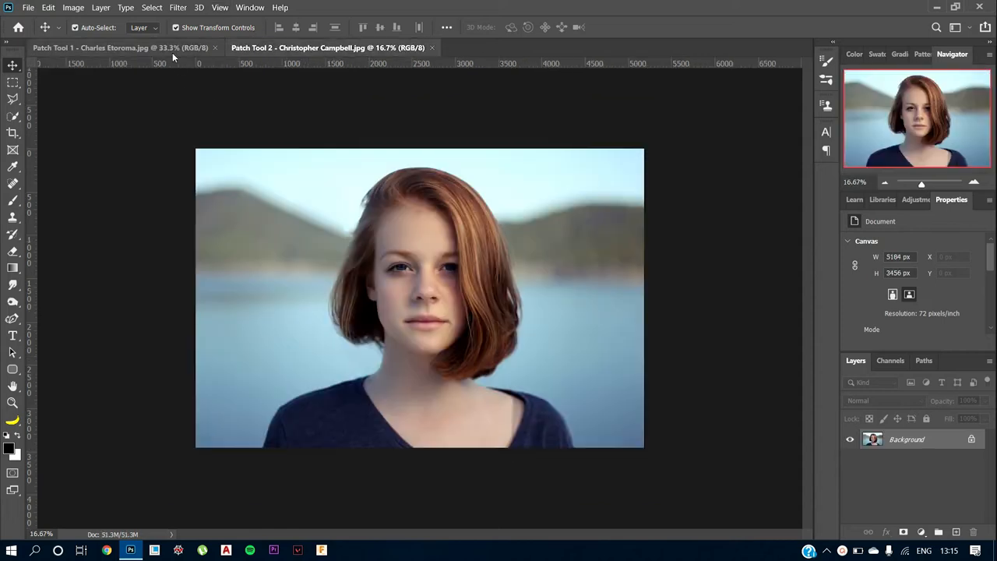
{"action": "left_click", "coordinate": [121, 48]}
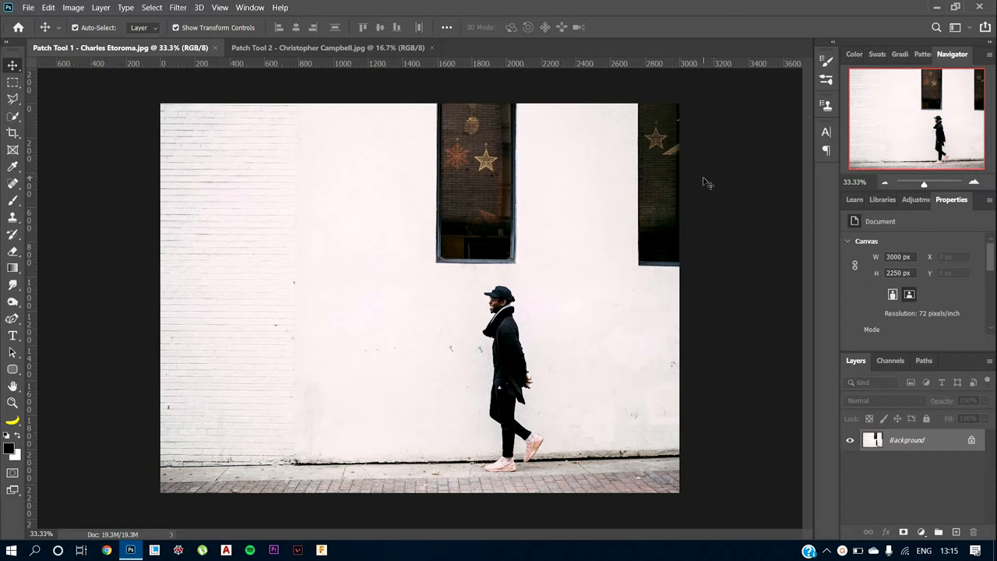
{"action": "mouse_move", "coordinate": [487, 310]}
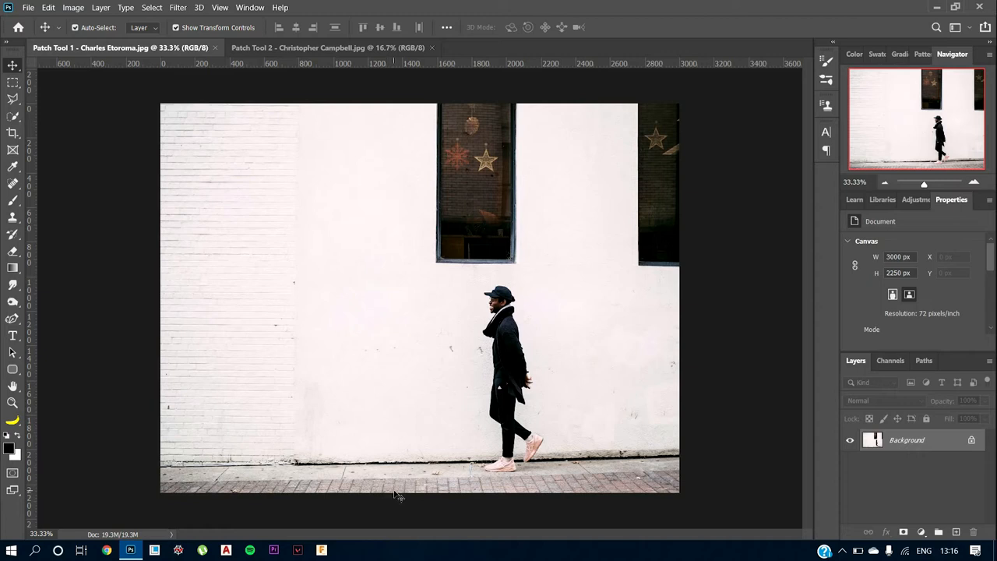
{"action": "mouse_move", "coordinate": [482, 451]}
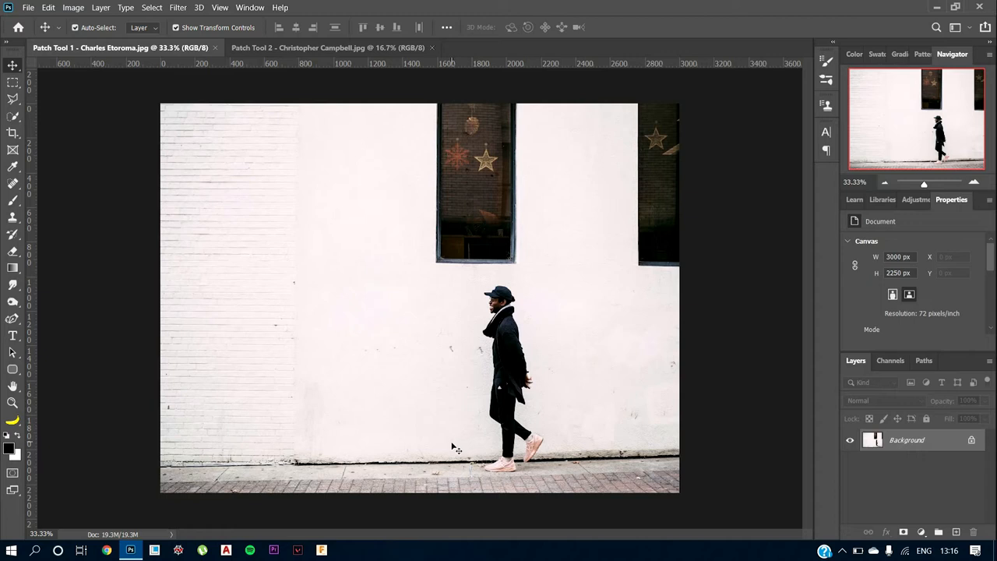
{"action": "mouse_move", "coordinate": [210, 289]}
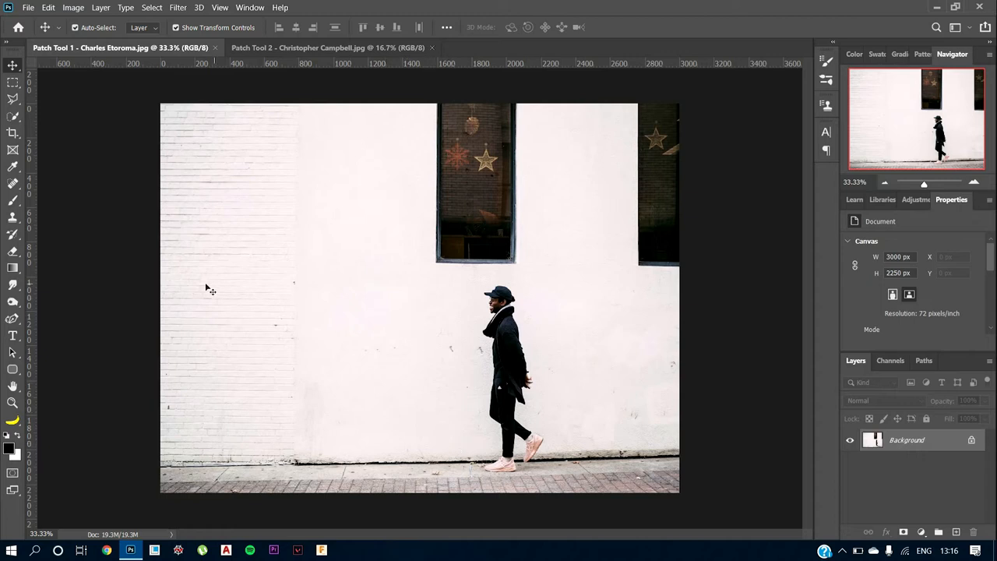
{"action": "mouse_move", "coordinate": [63, 195]}
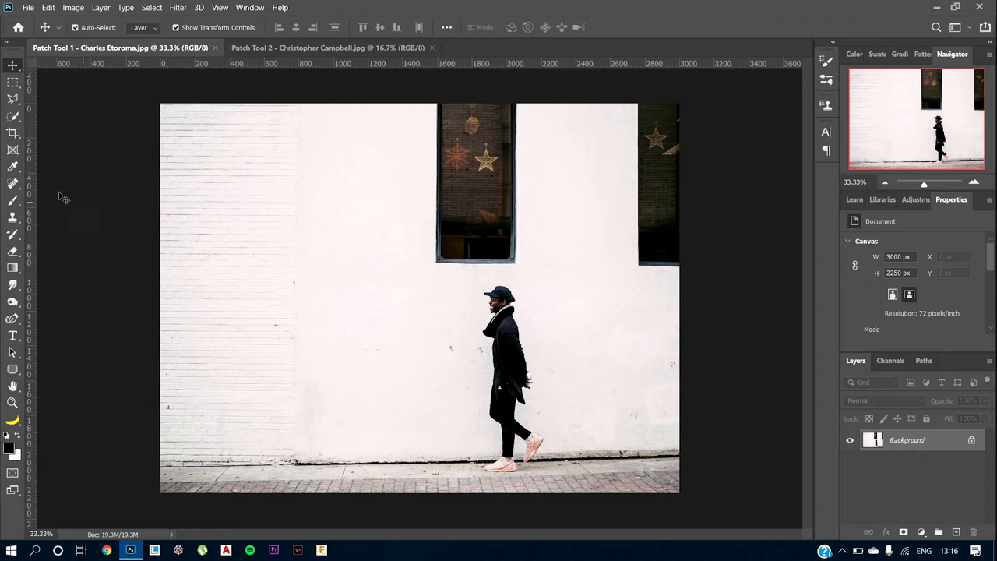
{"action": "left_click", "coordinate": [12, 183]}
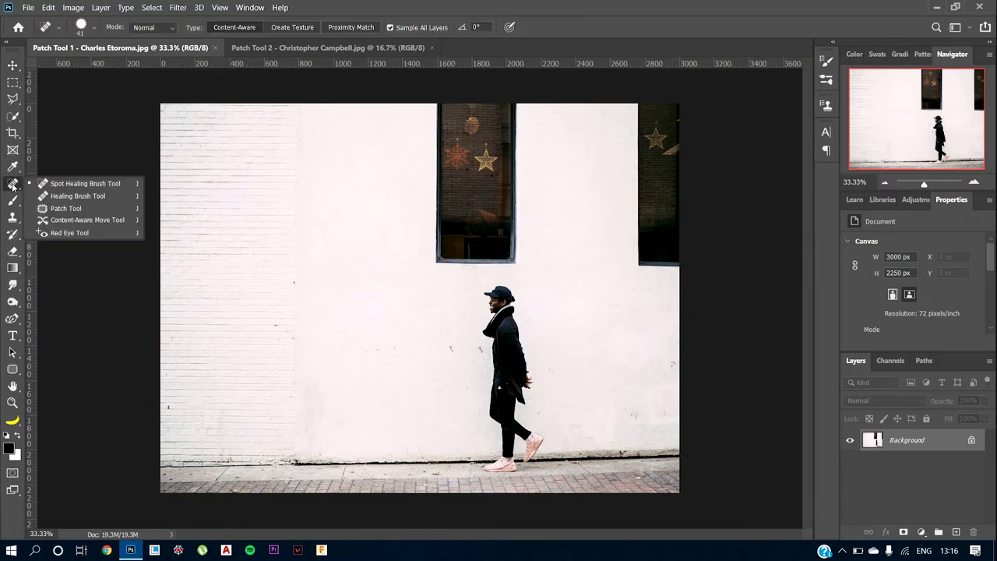
{"action": "mouse_move", "coordinate": [78, 195]}
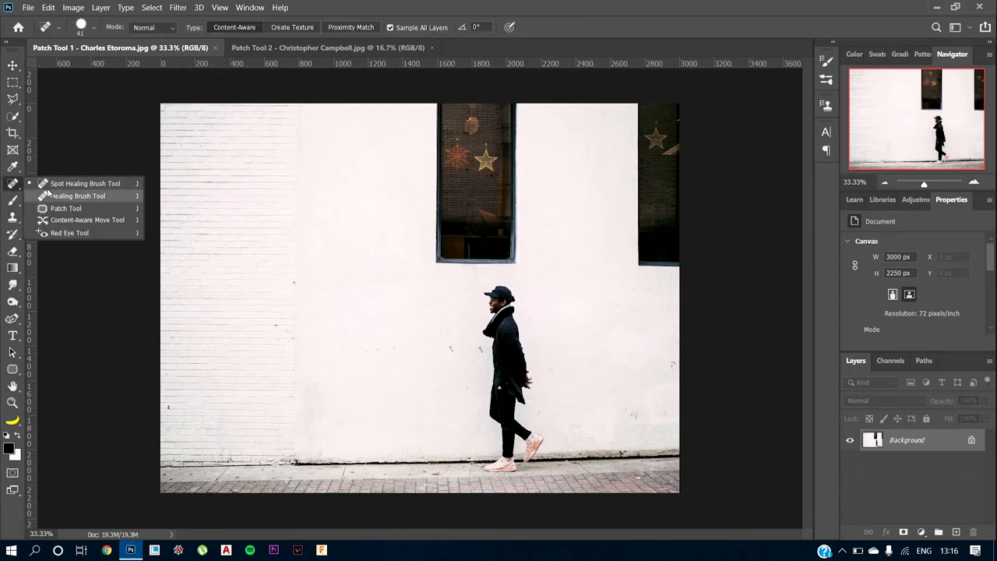
{"action": "mouse_move", "coordinate": [66, 208]}
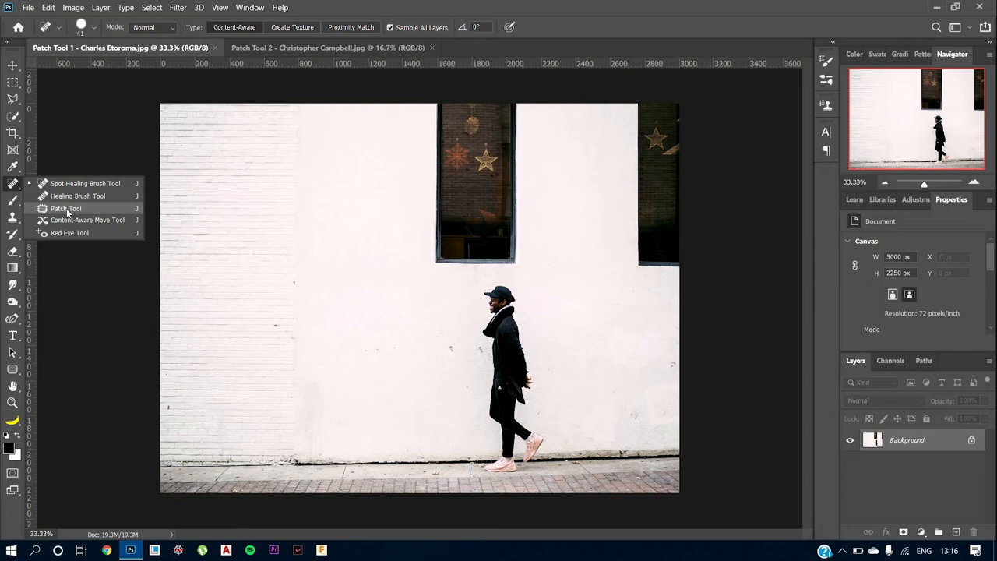
{"action": "left_click", "coordinate": [66, 208]}
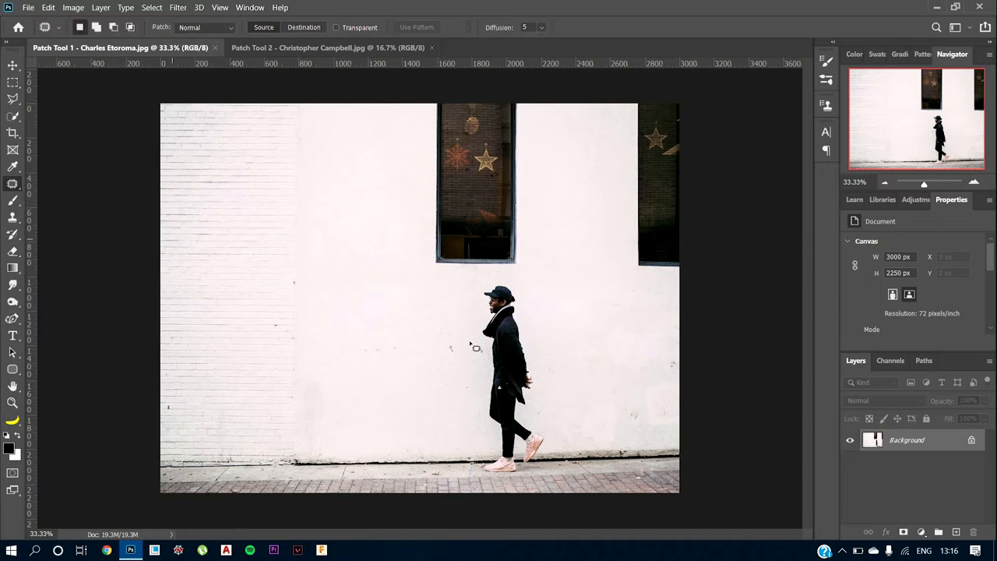
{"action": "mouse_move", "coordinate": [483, 292]}
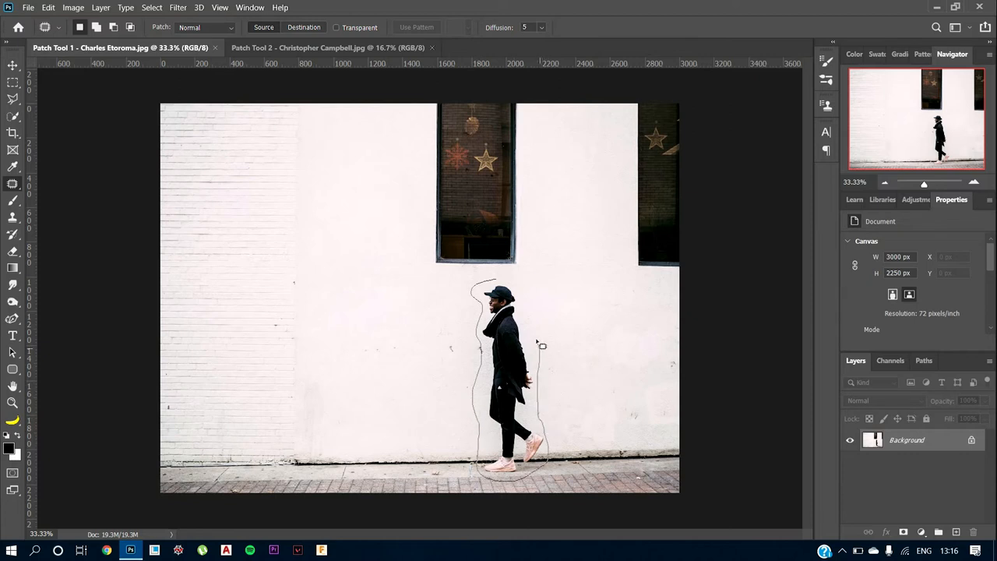
Outline the walking man and patch him out with the blank wall beside him
{"action": "left_click_drag", "start_coordinate": [541, 346], "coordinate": [497, 281]}
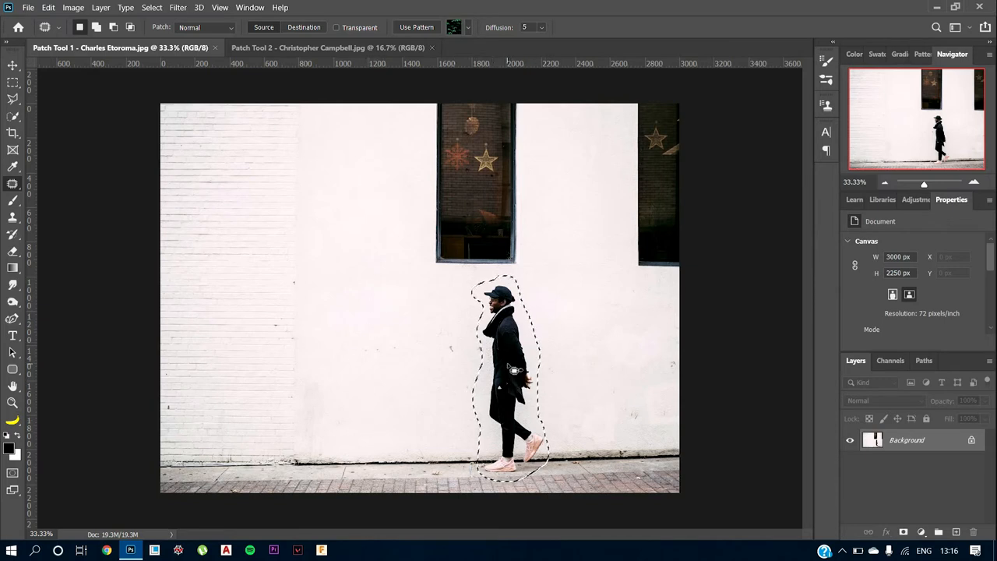
{"action": "left_click_drag", "start_coordinate": [507, 374], "coordinate": [440, 374]}
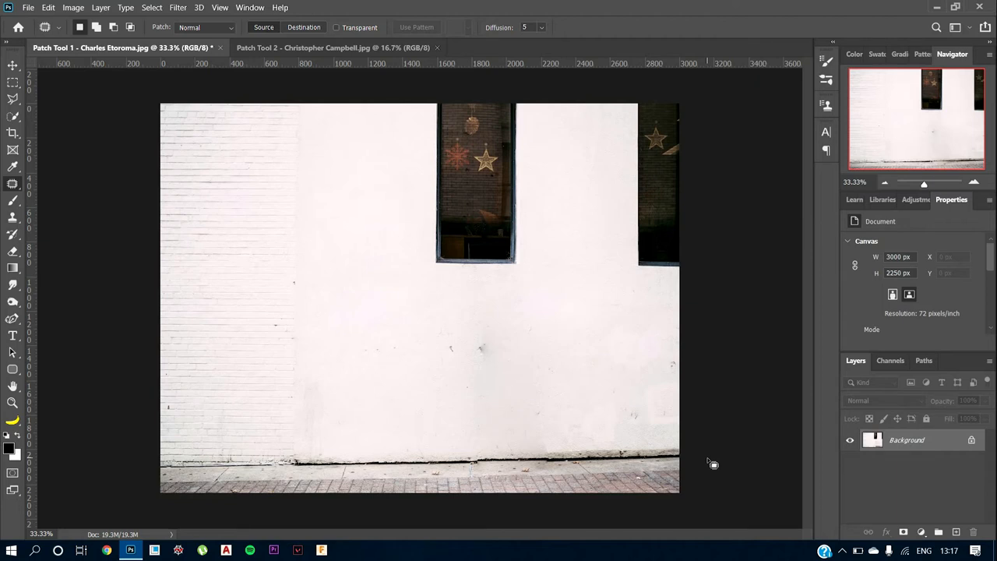
{"action": "mouse_move", "coordinate": [308, 512]}
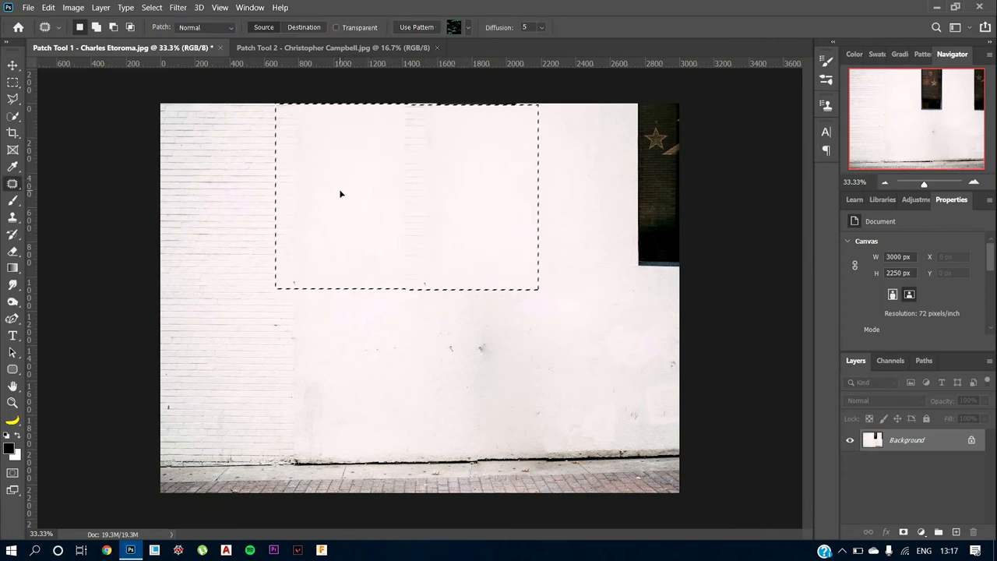
Try patching the upper window area over with nearby wall
{"action": "left_click_drag", "start_coordinate": [339, 193], "coordinate": [363, 191]}
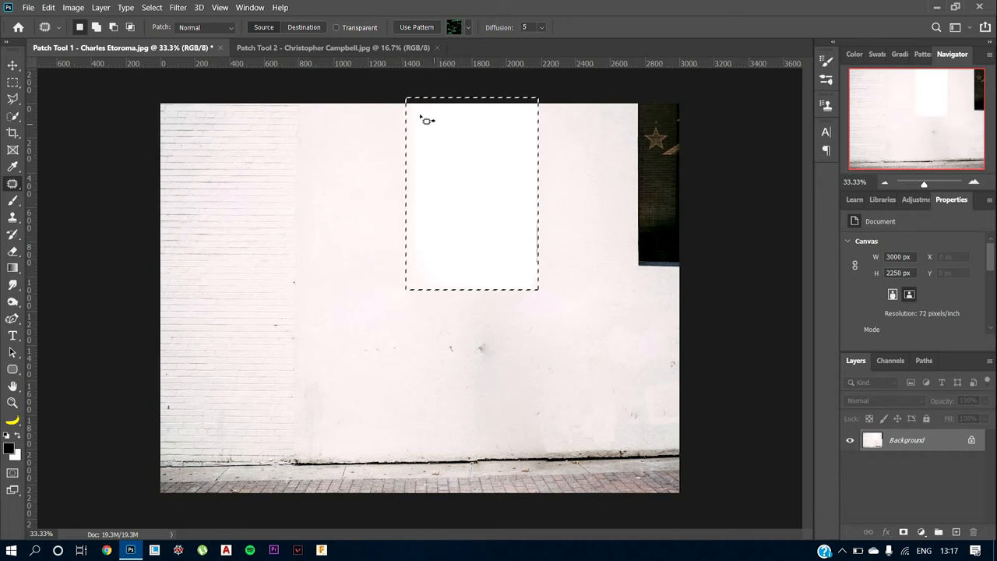
{"action": "mouse_move", "coordinate": [440, 143]}
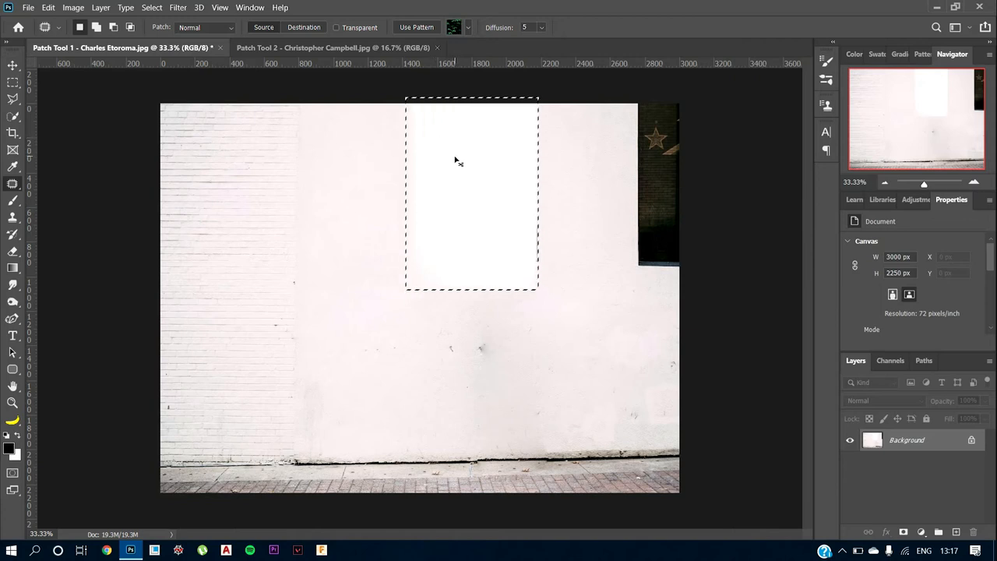
{"action": "left_click_drag", "start_coordinate": [456, 160], "coordinate": [479, 160]}
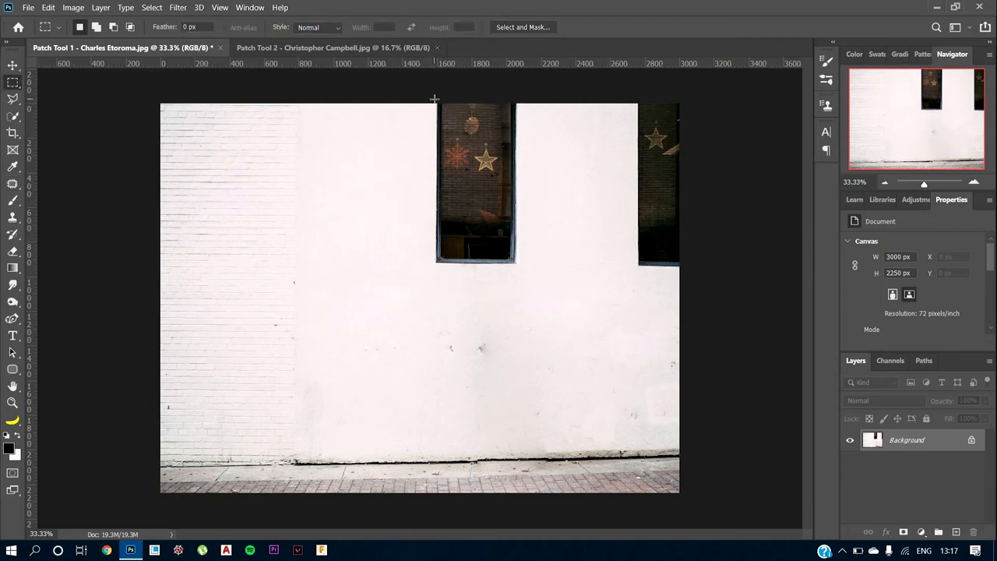
Select a rectangle around the middle window and patch it with plain wall
{"action": "left_click_drag", "start_coordinate": [436, 102], "coordinate": [526, 261]}
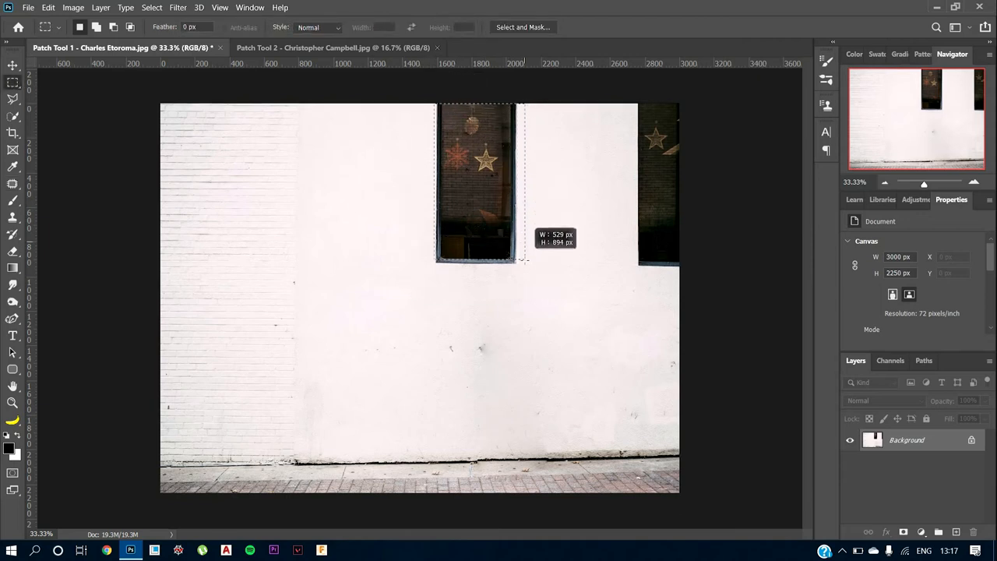
{"action": "left_click_drag", "start_coordinate": [522, 257], "coordinate": [521, 268]}
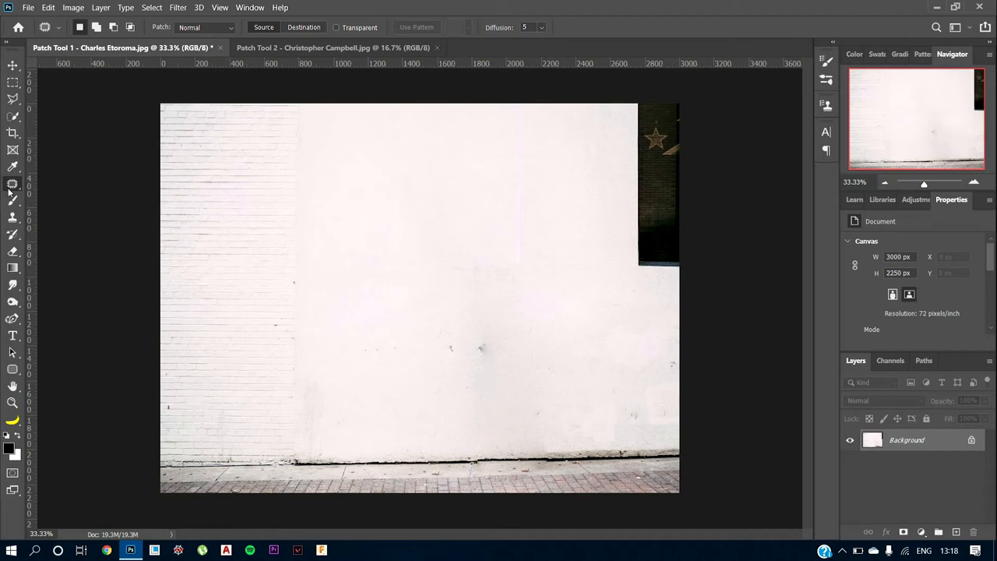
{"action": "mouse_move", "coordinate": [281, 246]}
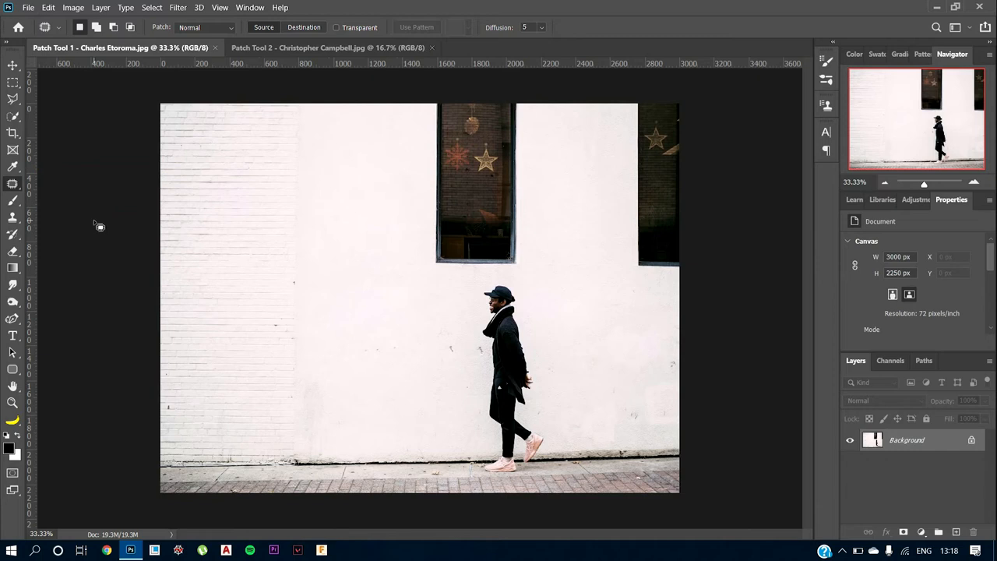
{"action": "mouse_move", "coordinate": [510, 310]}
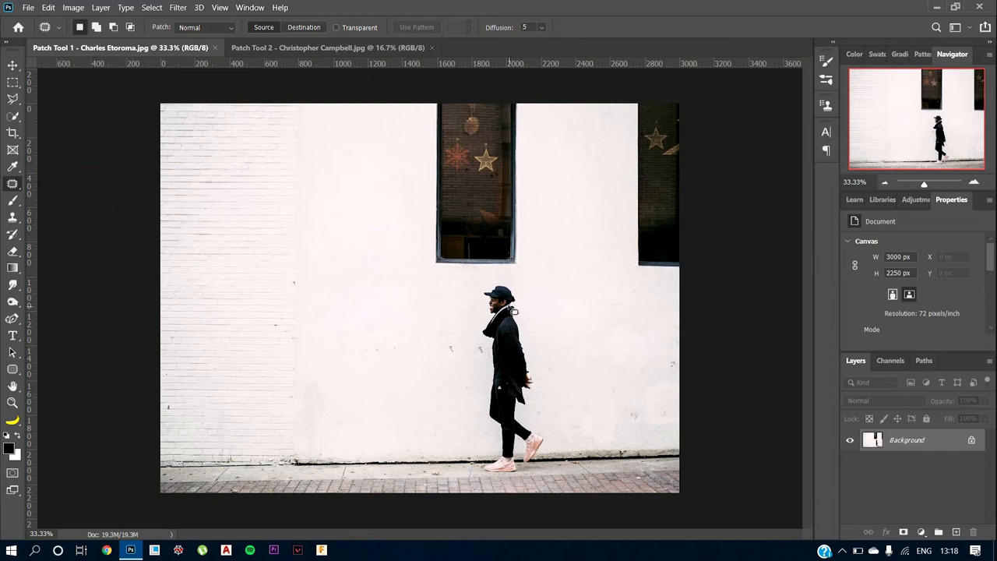
{"action": "mouse_move", "coordinate": [485, 388]}
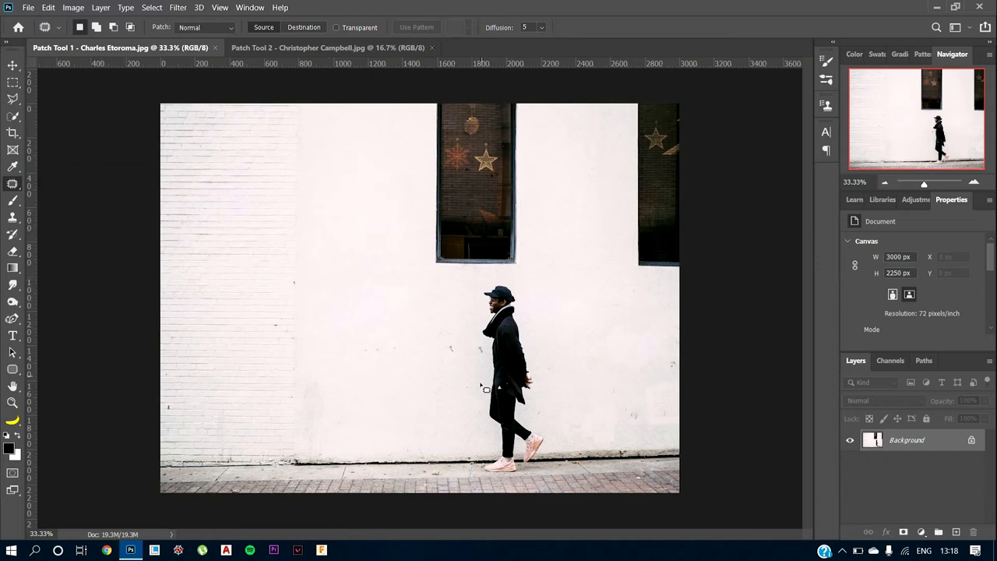
{"action": "mouse_move", "coordinate": [471, 407]}
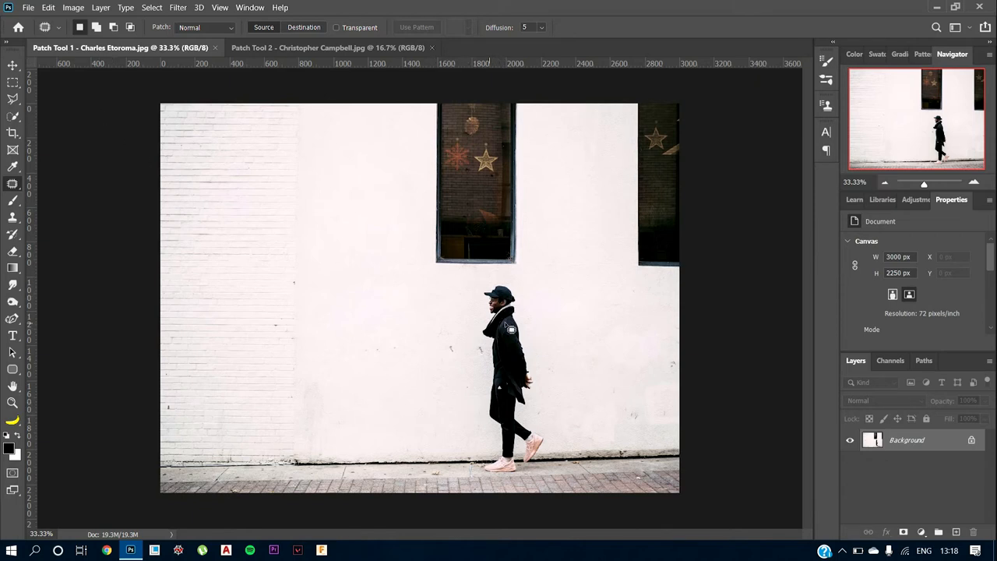
Outline the walking man and drag a patched copy of him onto the left wall
{"action": "left_click_drag", "start_coordinate": [502, 281], "coordinate": [483, 347]}
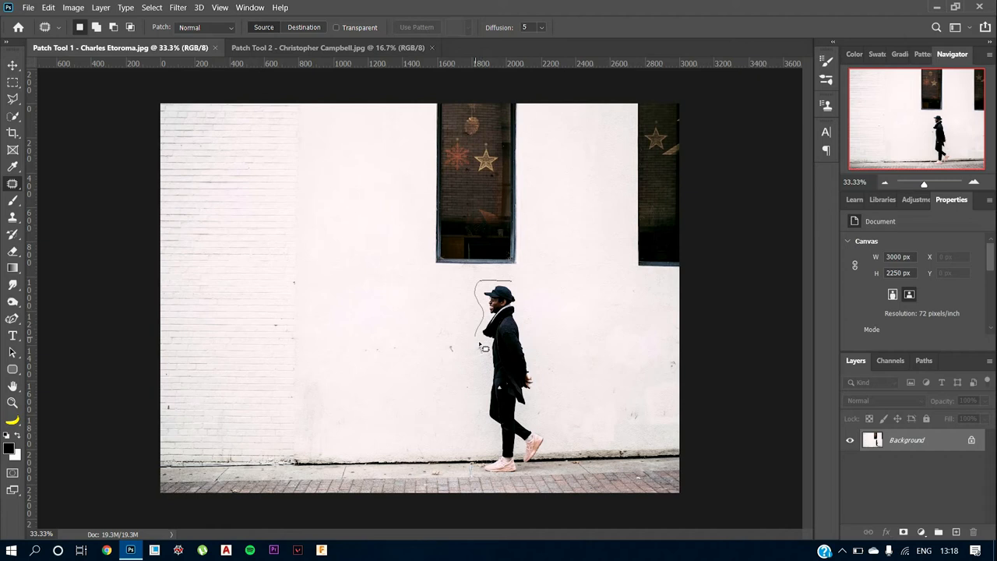
{"action": "left_click_drag", "start_coordinate": [483, 343], "coordinate": [487, 471]}
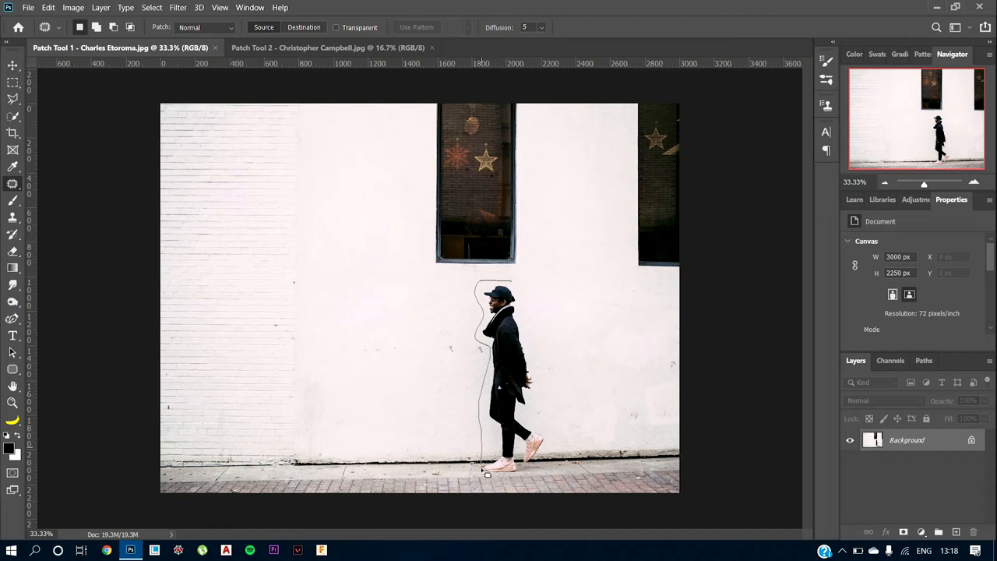
{"action": "mouse_move", "coordinate": [557, 439]}
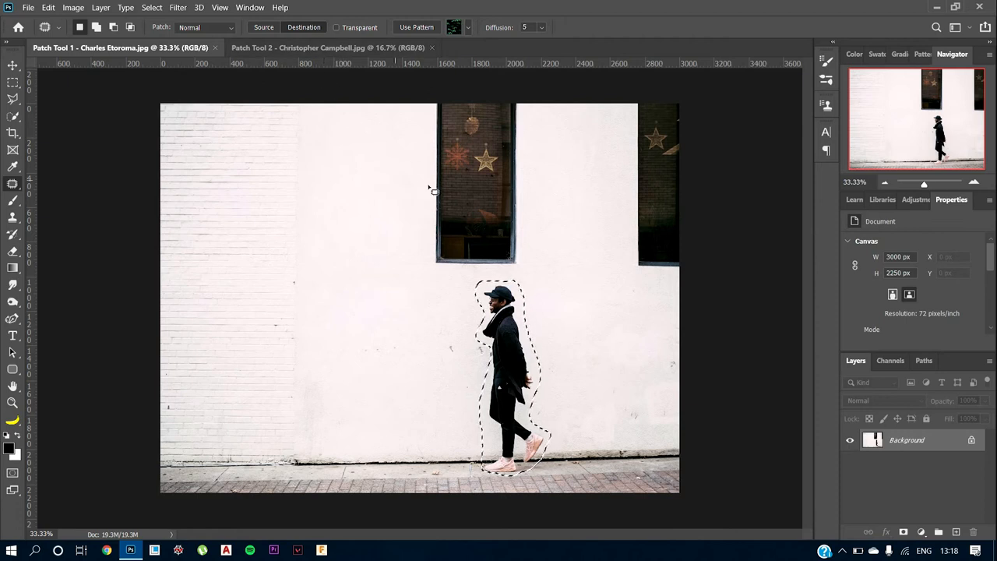
{"action": "left_click_drag", "start_coordinate": [503, 374], "coordinate": [468, 363]}
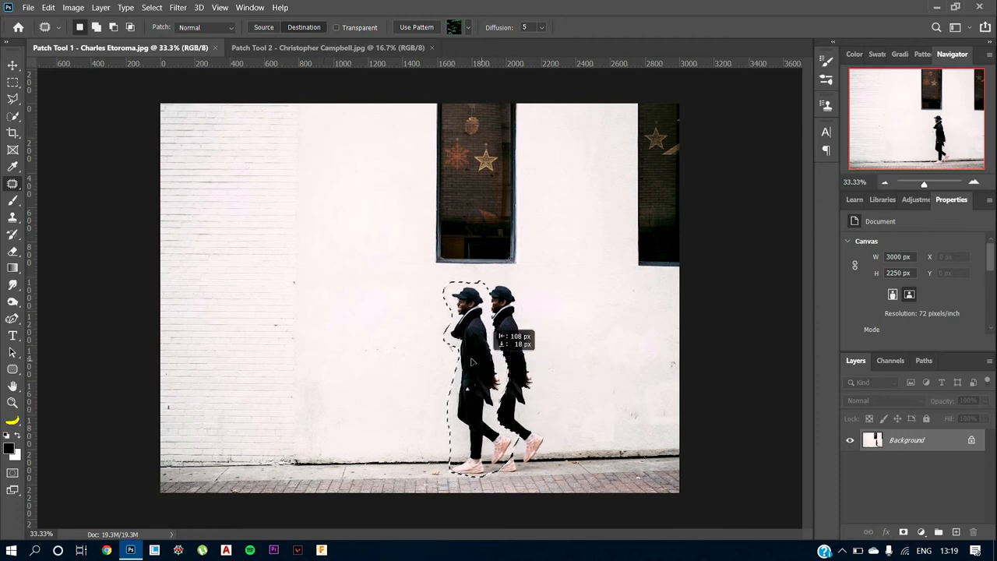
{"action": "left_click_drag", "start_coordinate": [483, 374], "coordinate": [406, 374]}
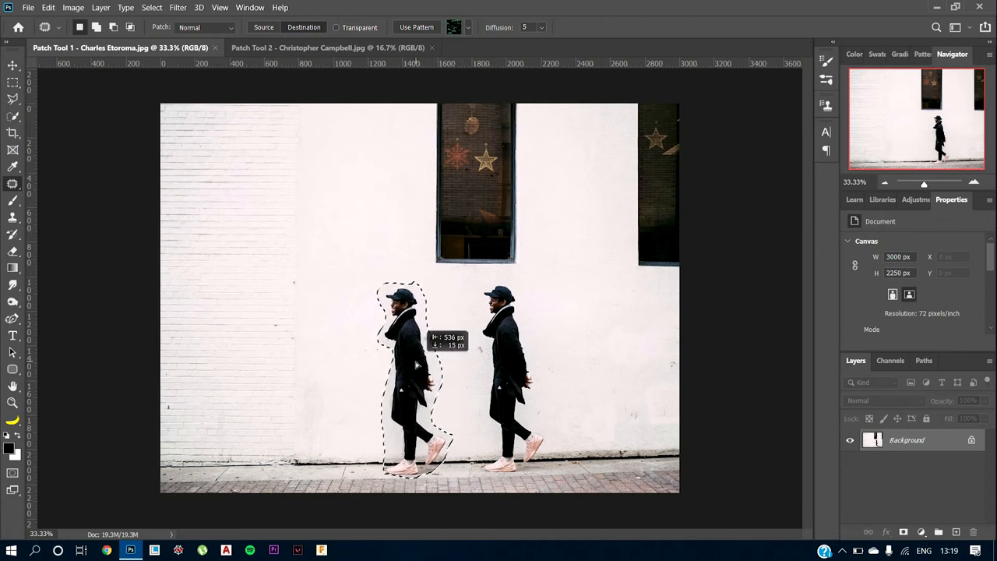
{"action": "left_click_drag", "start_coordinate": [416, 362], "coordinate": [409, 362]}
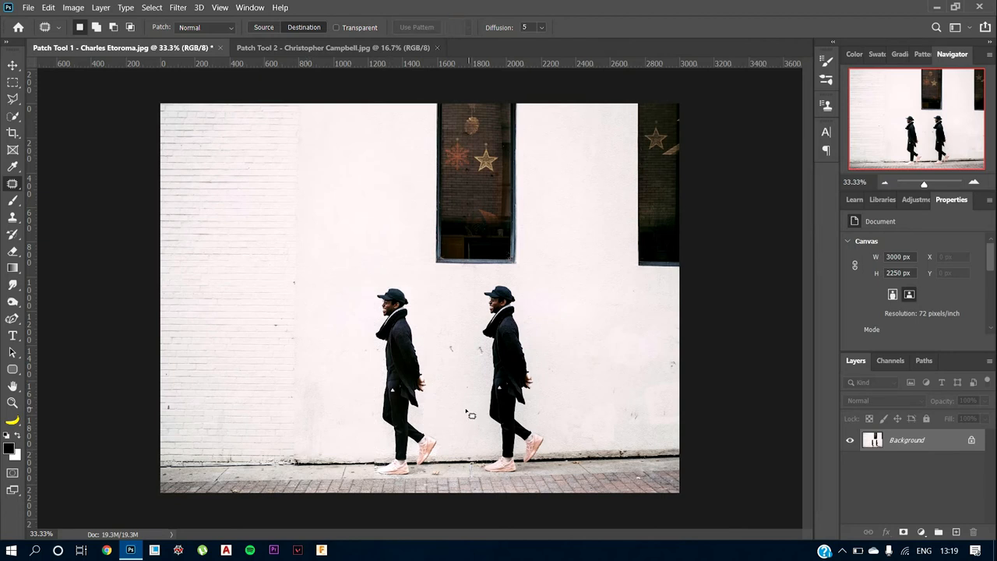
{"action": "mouse_move", "coordinate": [446, 430]}
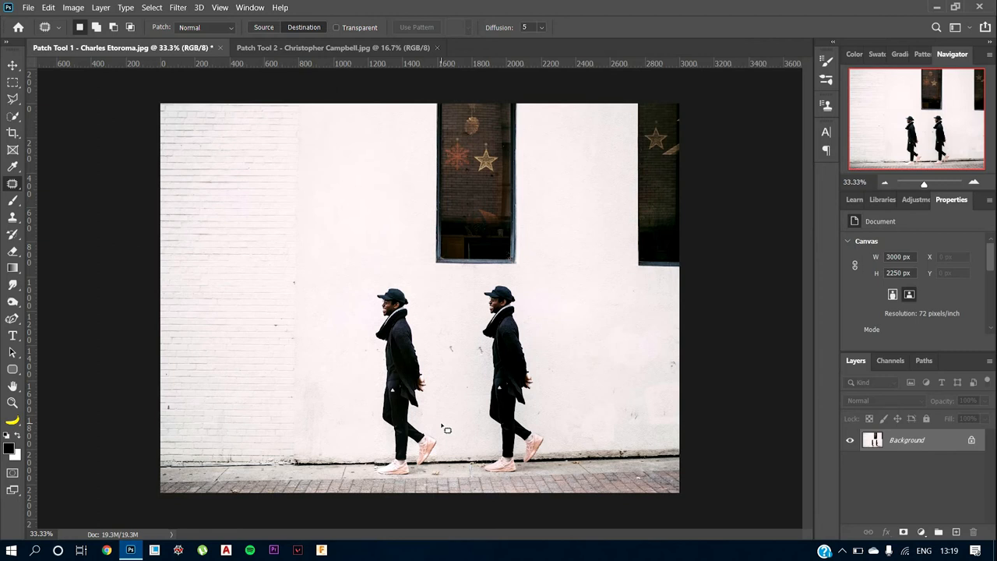
{"action": "mouse_move", "coordinate": [452, 429]}
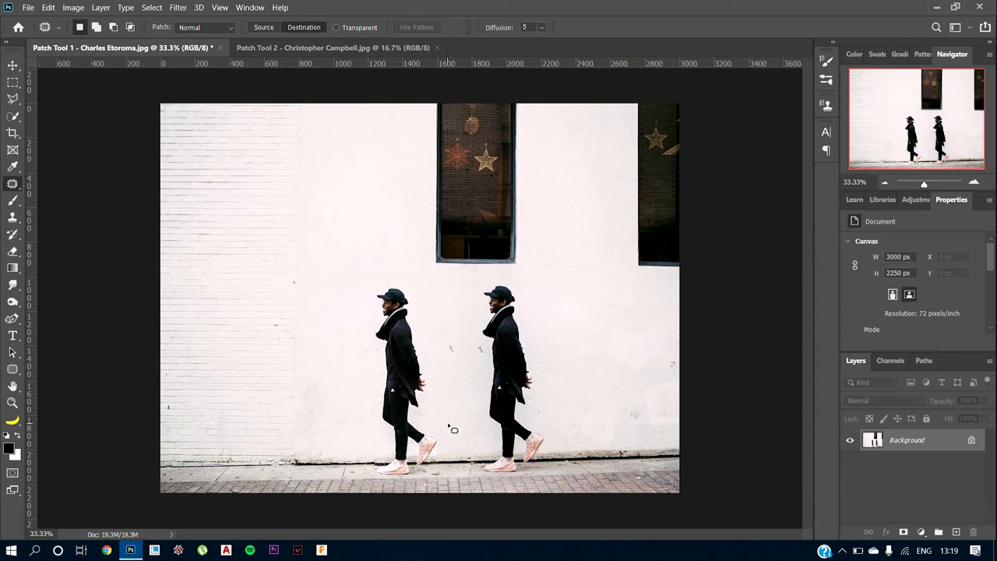
{"action": "mouse_move", "coordinate": [438, 401]}
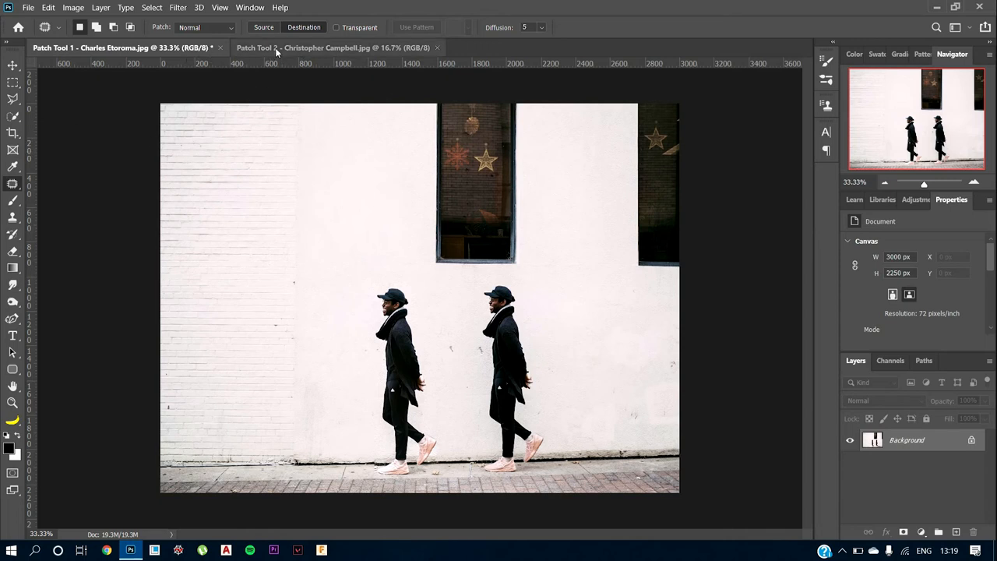
Switch to the portrait and outline the dark circle under the left-side eye
{"action": "left_click", "coordinate": [335, 47]}
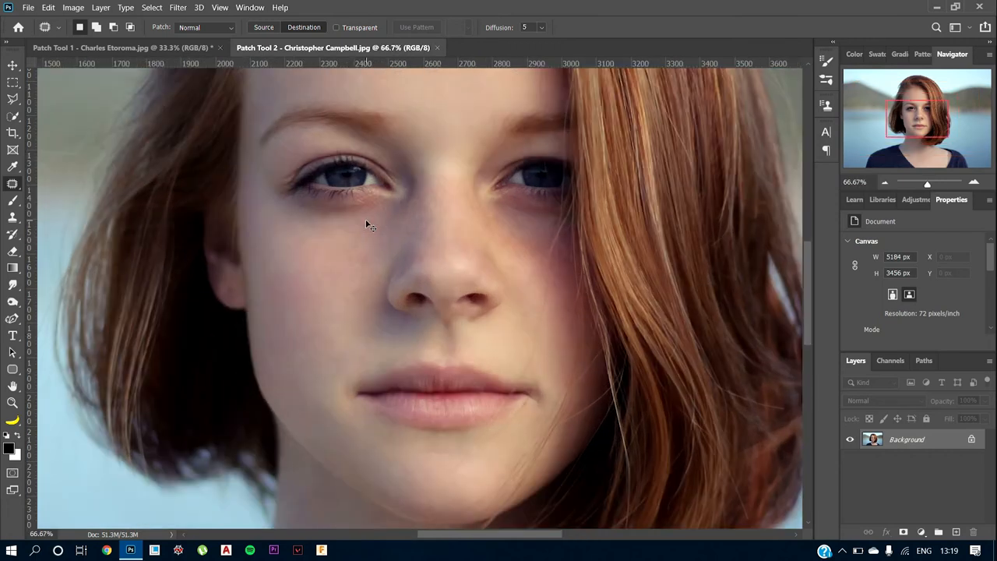
{"action": "mouse_move", "coordinate": [358, 283]}
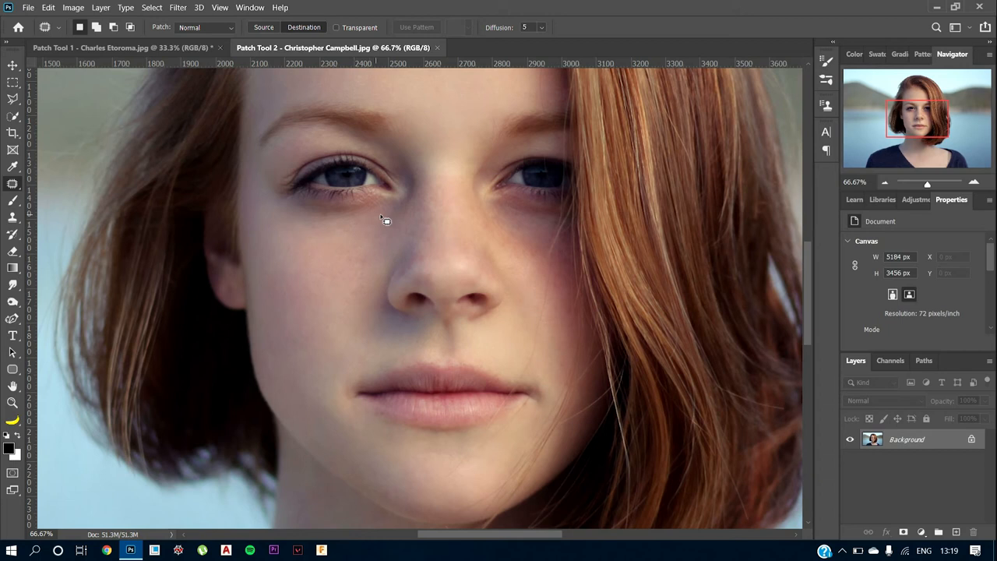
{"action": "mouse_move", "coordinate": [337, 206]}
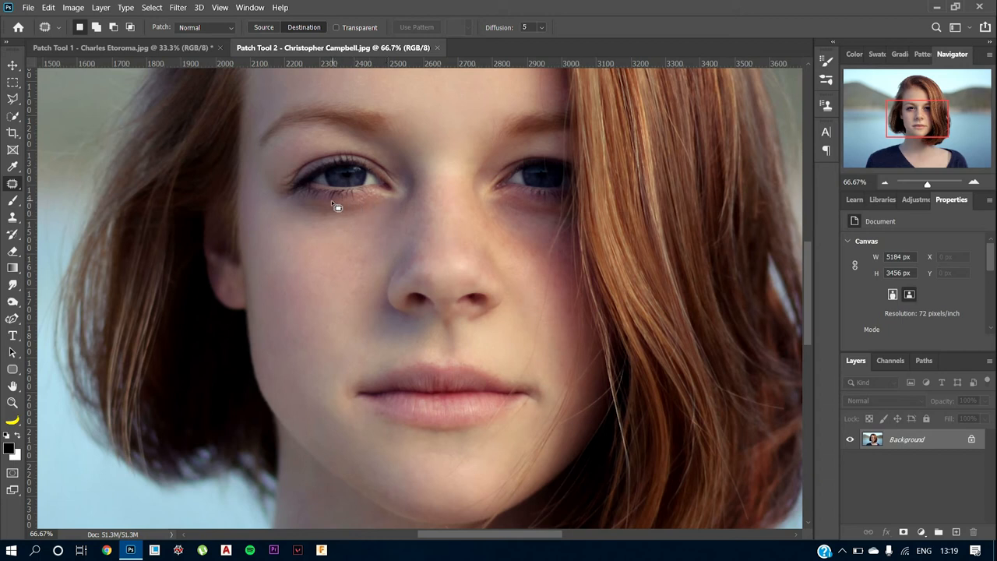
{"action": "mouse_move", "coordinate": [273, 228]}
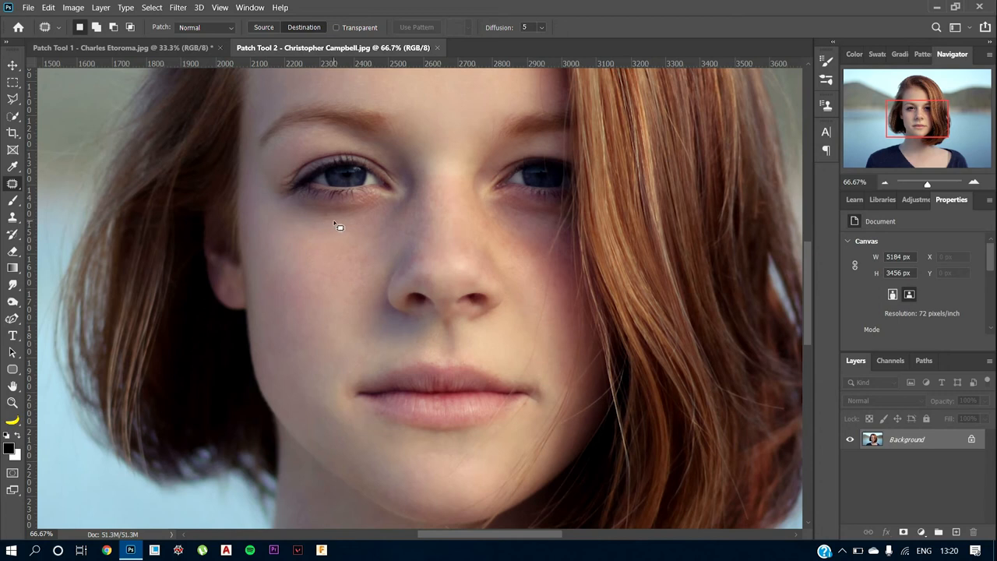
{"action": "mouse_move", "coordinate": [329, 207]}
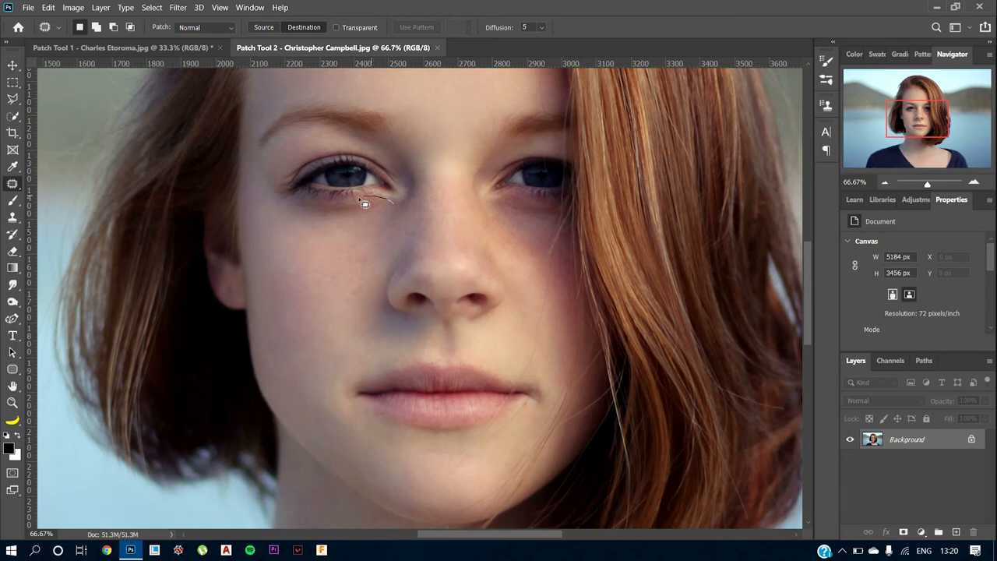
{"action": "left_click_drag", "start_coordinate": [362, 201], "coordinate": [374, 237]}
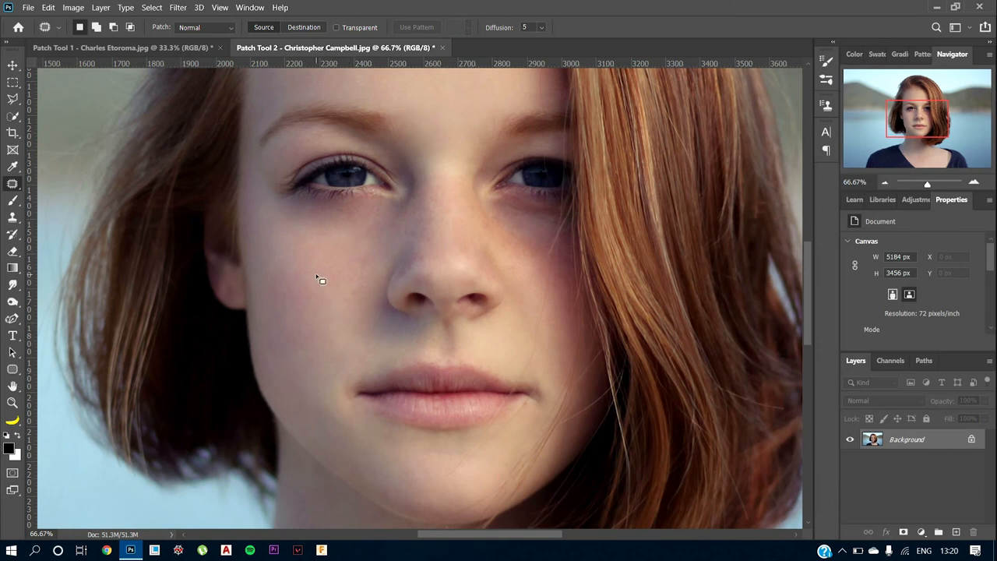
{"action": "mouse_move", "coordinate": [510, 212]}
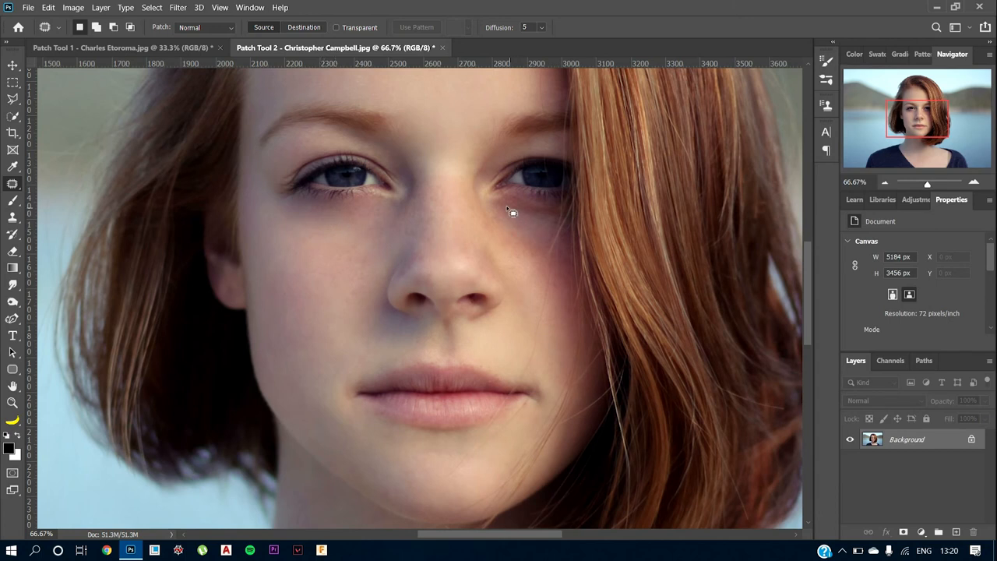
Patch the right-side under-eye circle with smooth cheek skin, then select the Move tool
{"action": "left_click_drag", "start_coordinate": [511, 195], "coordinate": [567, 212]}
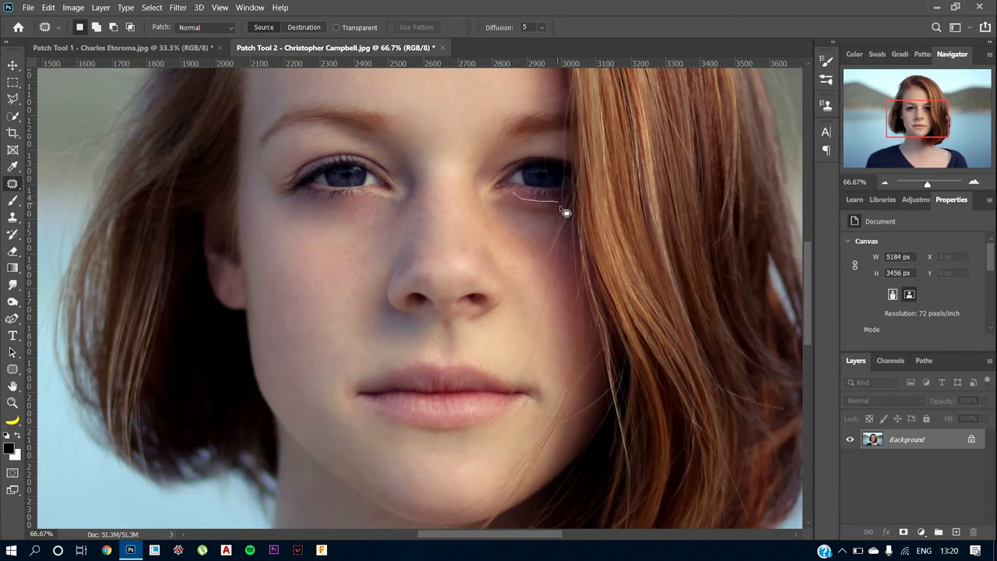
{"action": "left_click_drag", "start_coordinate": [565, 211], "coordinate": [507, 203]}
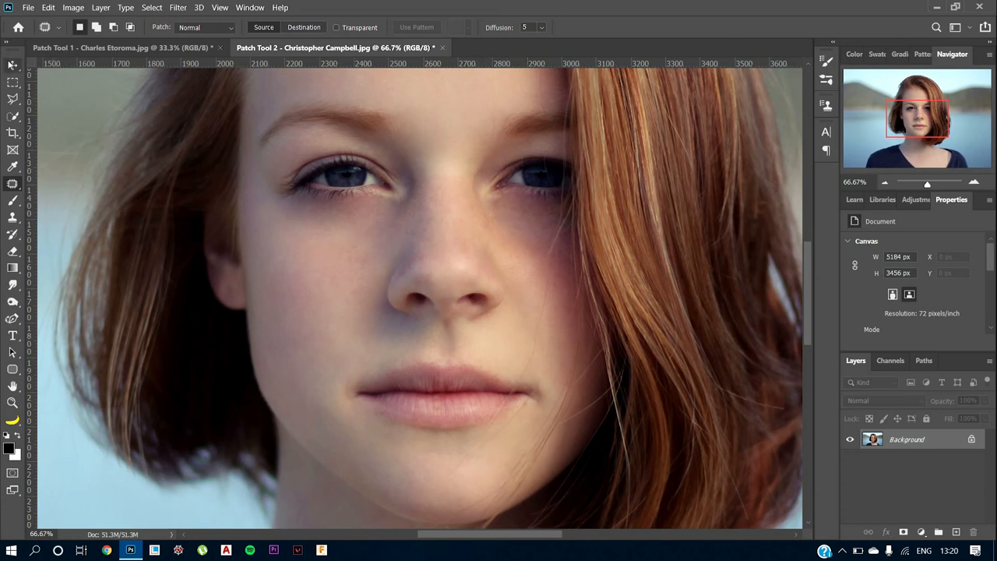
{"action": "left_click", "coordinate": [13, 66]}
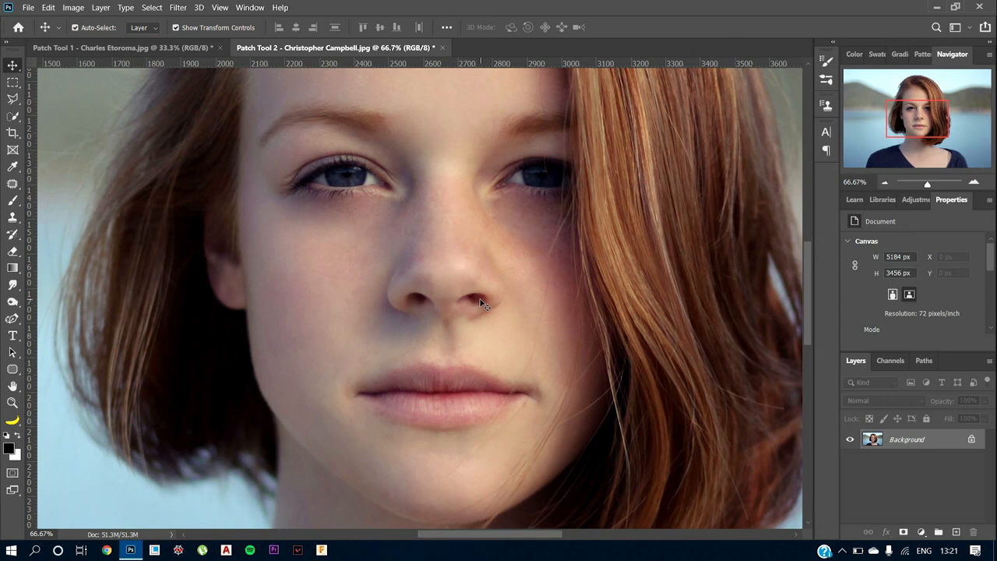
{"action": "mouse_move", "coordinate": [464, 304]}
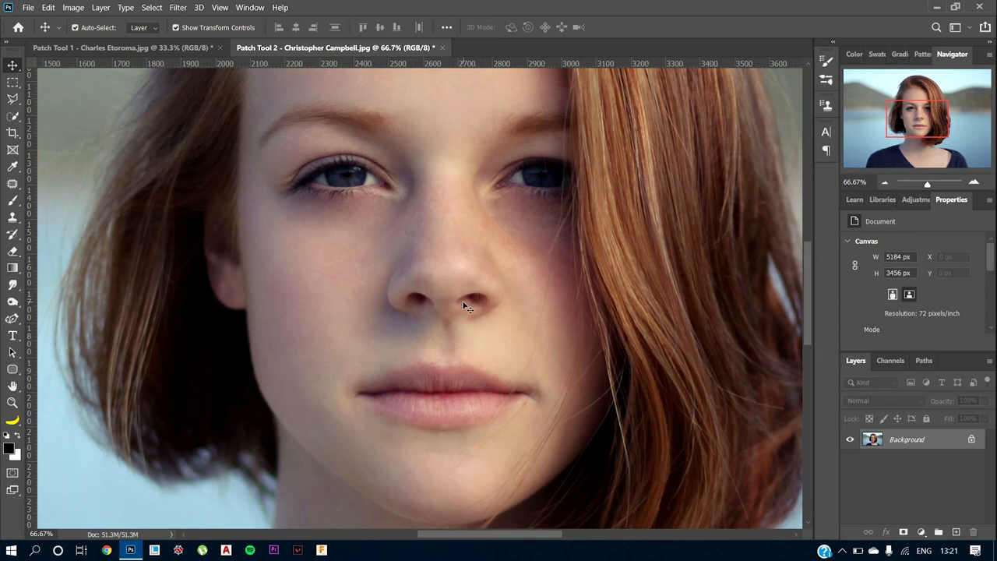